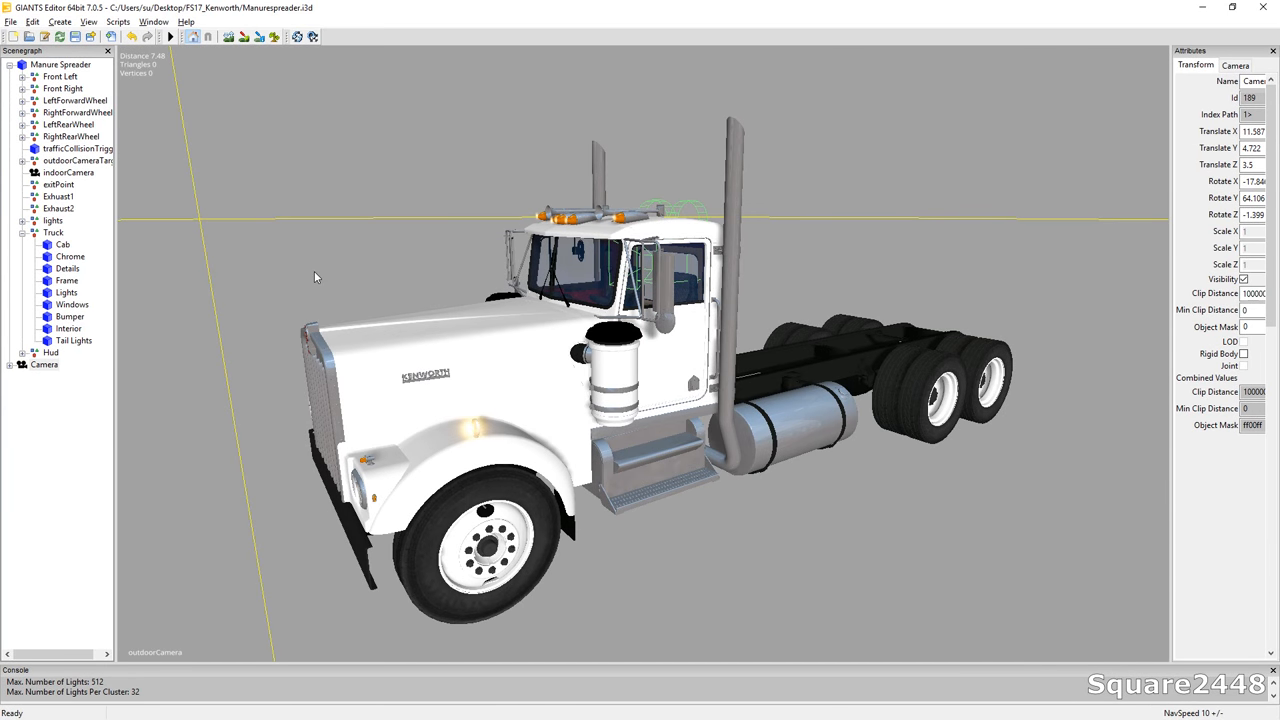
# Import TowBed.i3d from the Tow Bed folder into the Kenworth scene
pyautogui.moveTo(315, 277); pyautogui.dragTo(476, 338)
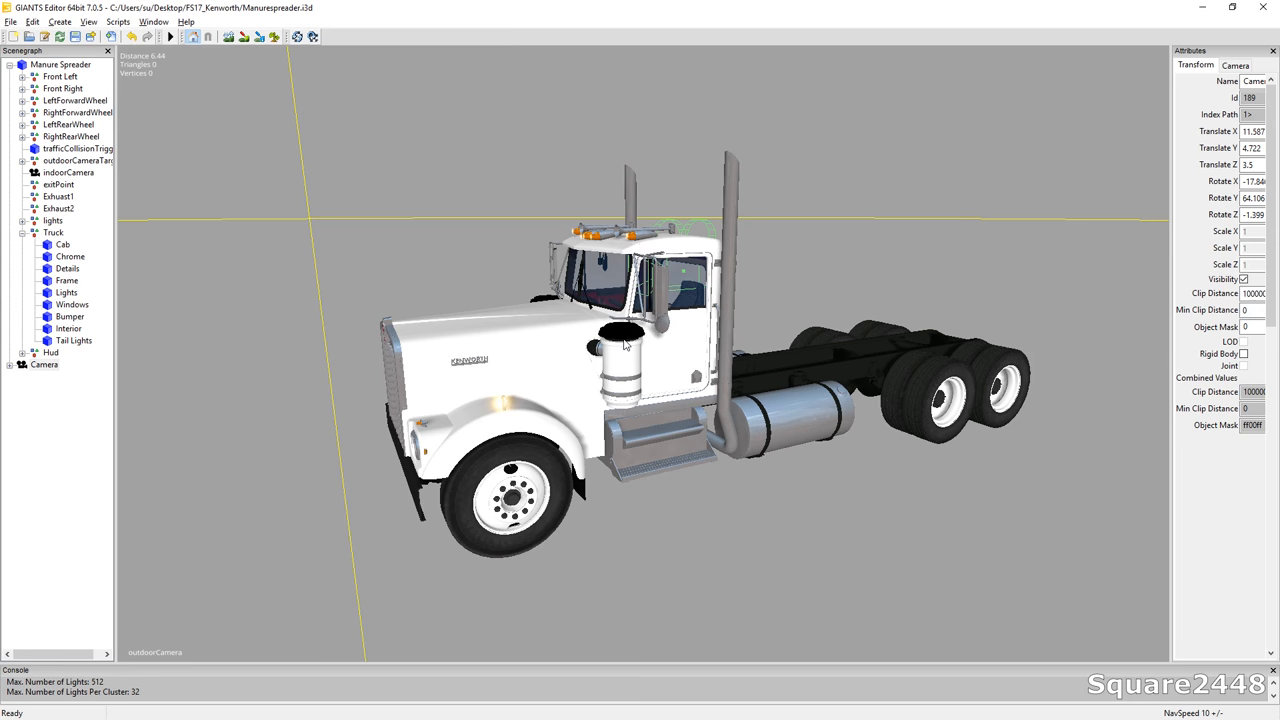
pyautogui.moveTo(651, 346)
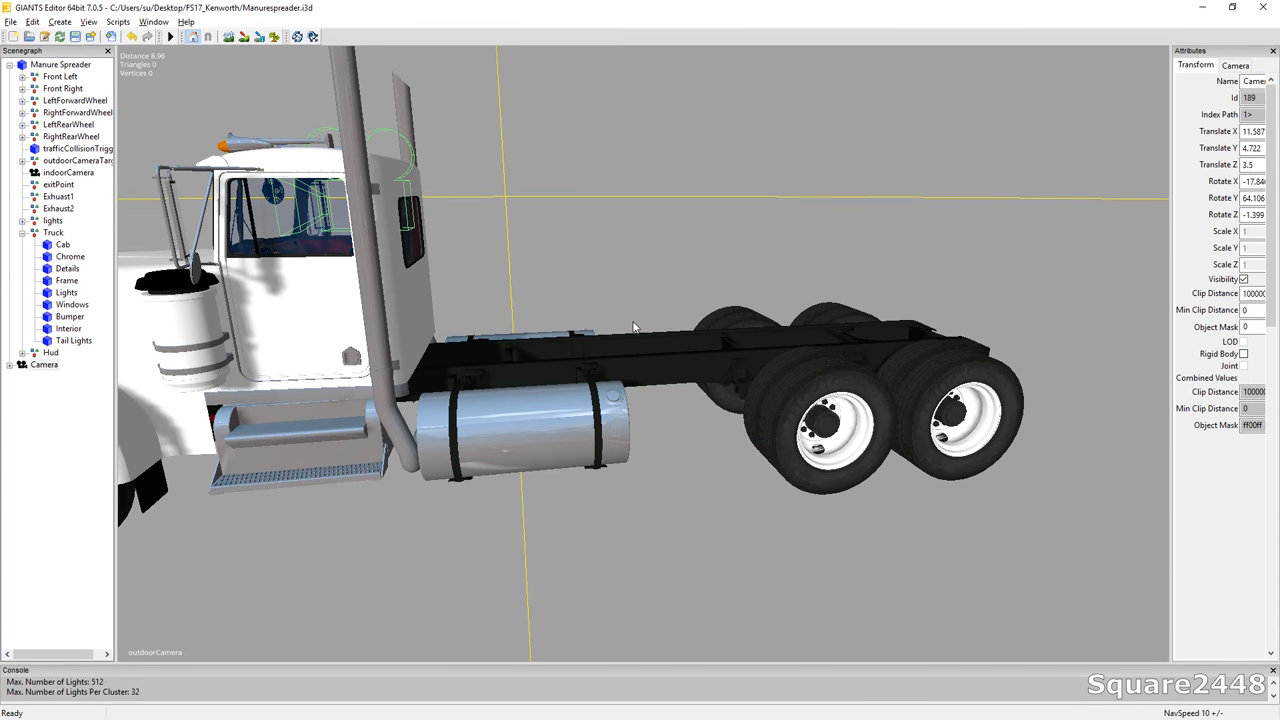
pyautogui.moveTo(578, 330)
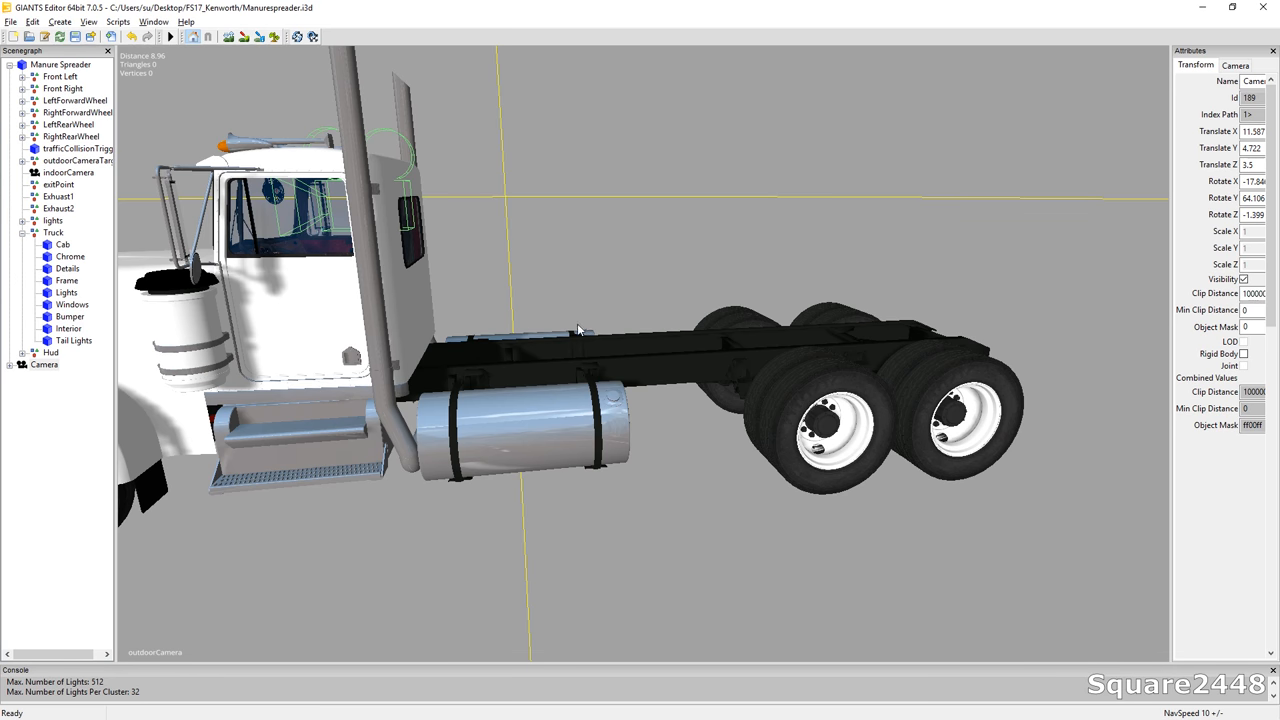
pyautogui.moveTo(531, 291)
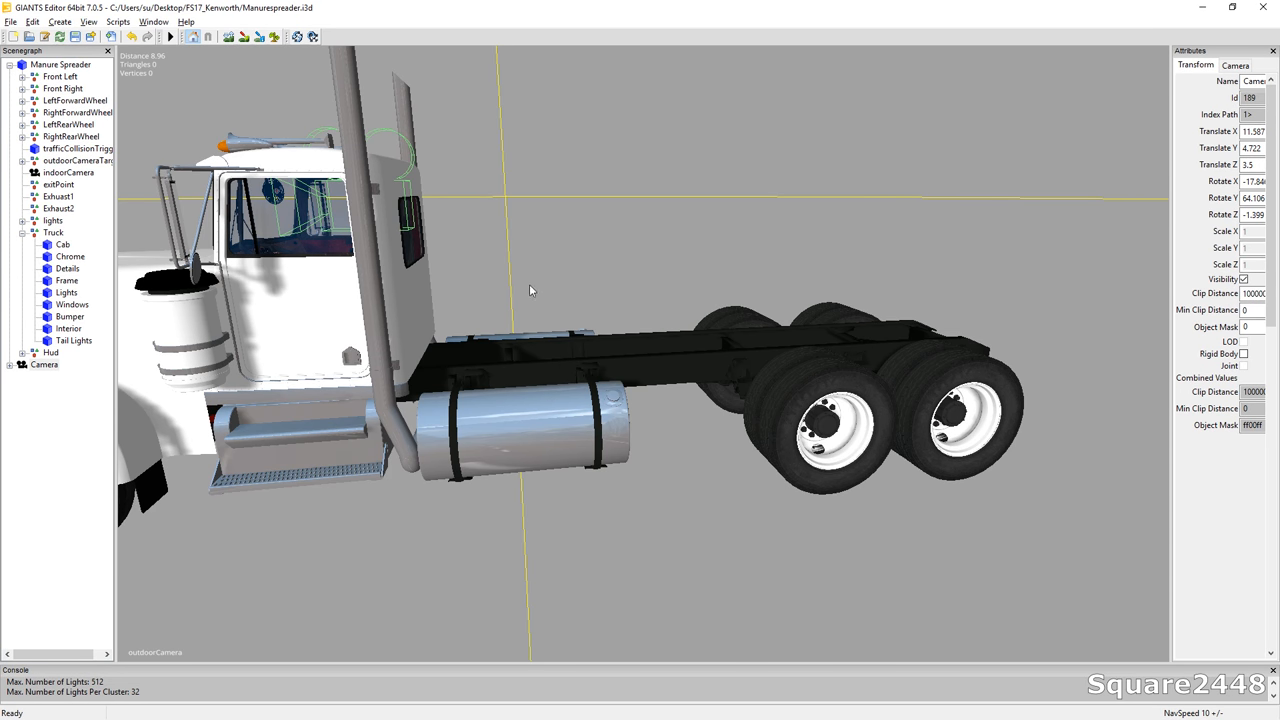
pyautogui.moveTo(587, 256)
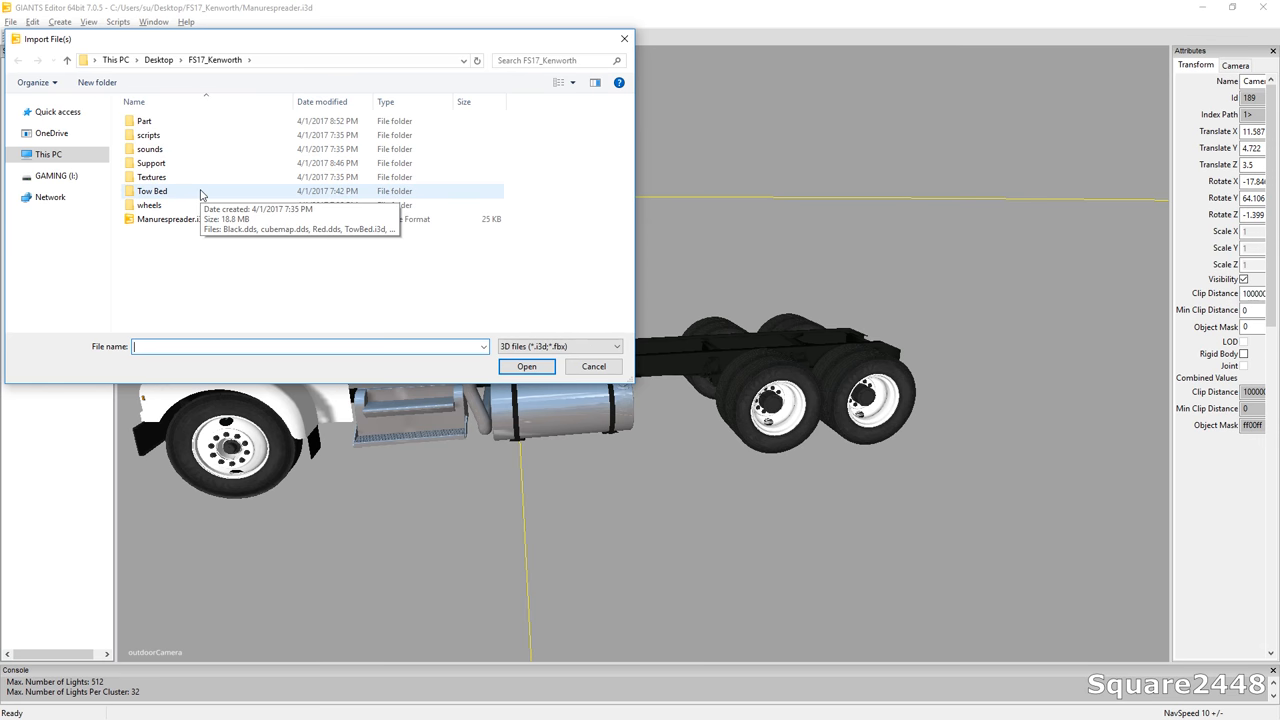
pyautogui.doubleClick(152, 191)
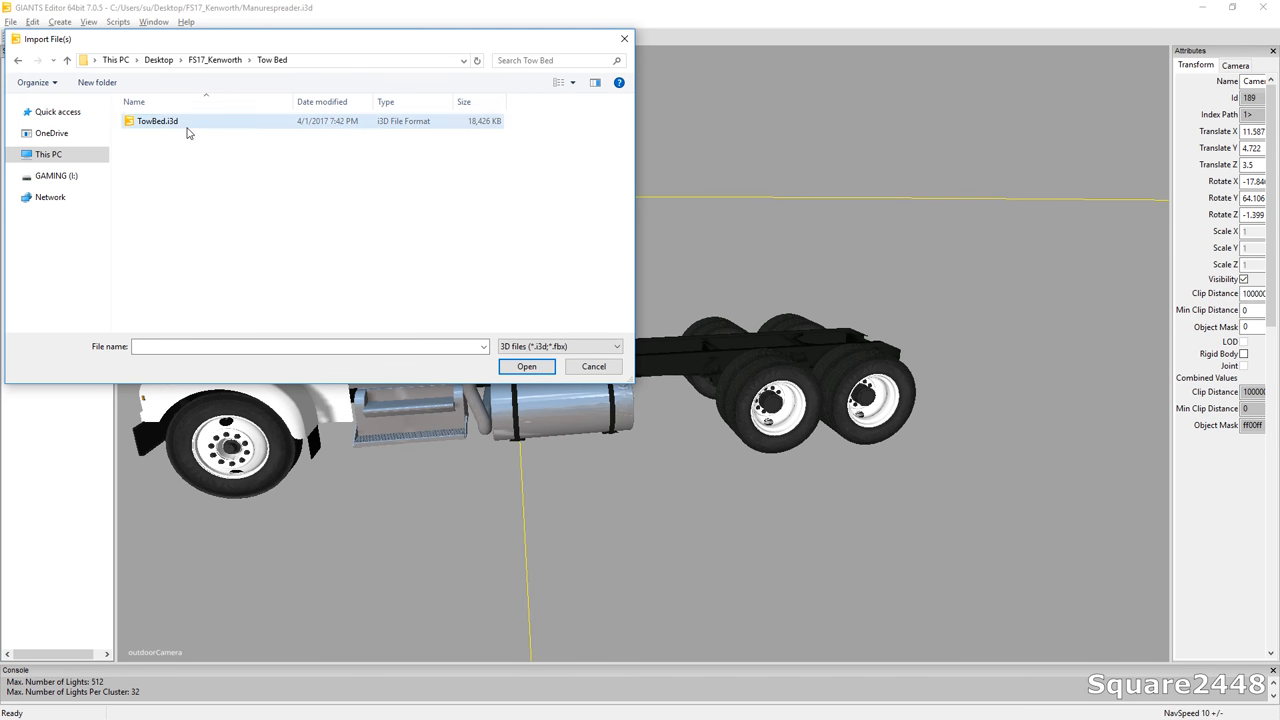
pyautogui.click(526, 366)
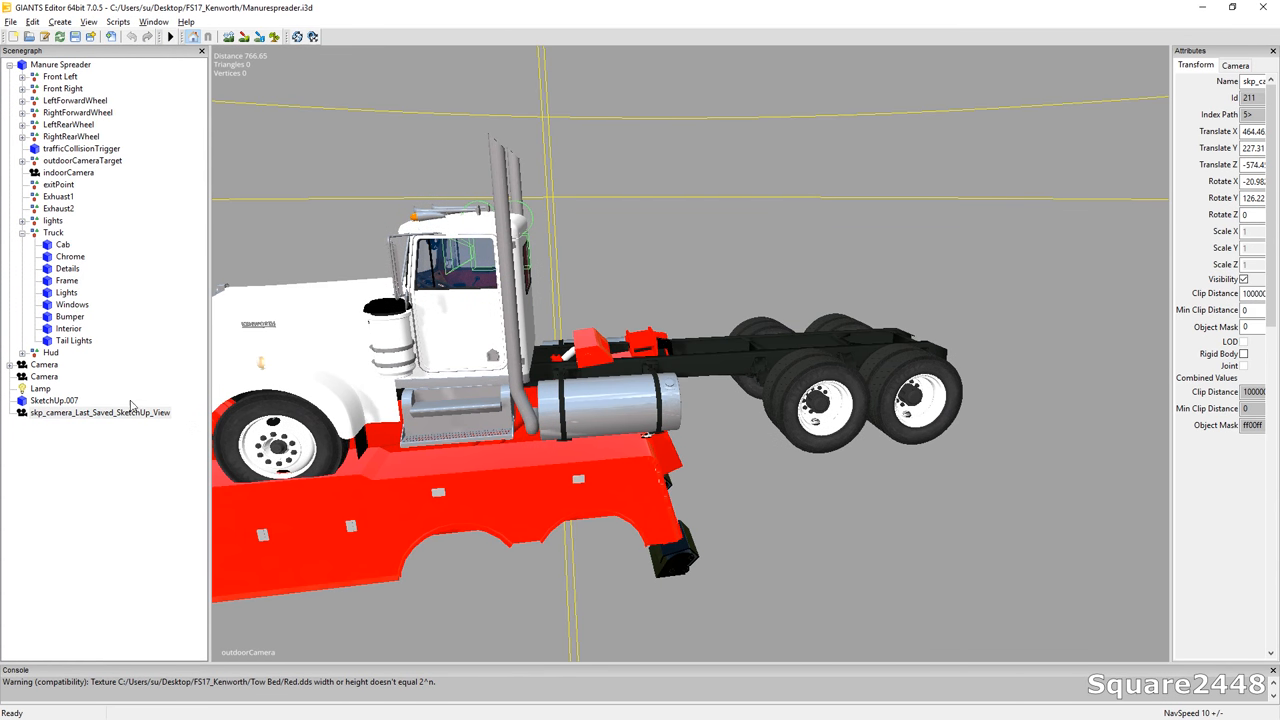
pyautogui.click(40, 388)
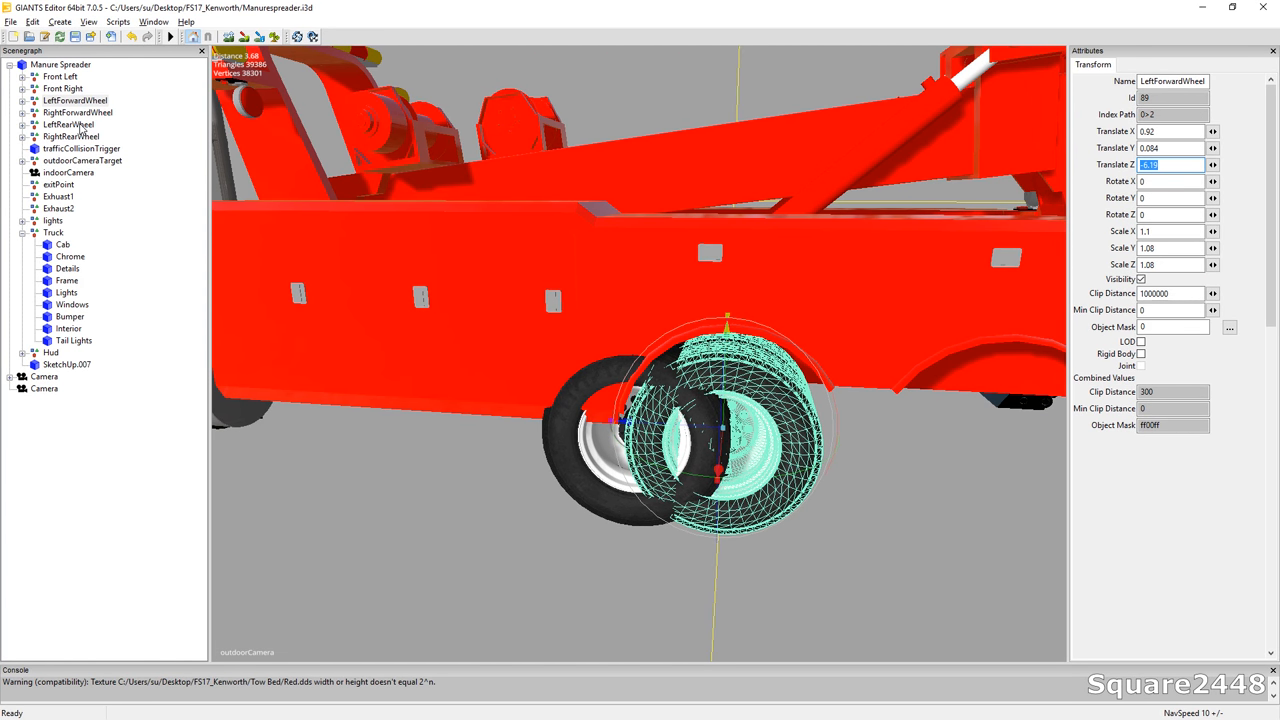
# Set wheel Translate Z to -6.19 for forward wheels and -7.64 for rear wheels
pyautogui.click(77, 100)
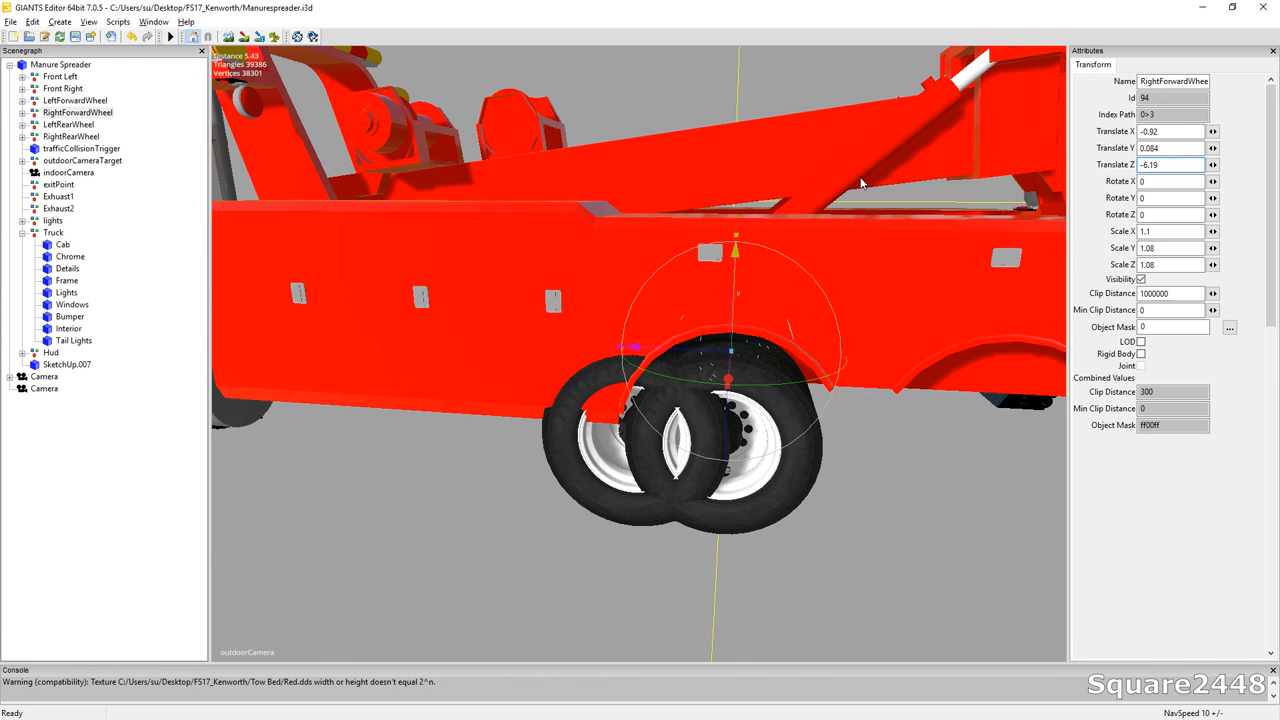
pyautogui.click(70, 124)
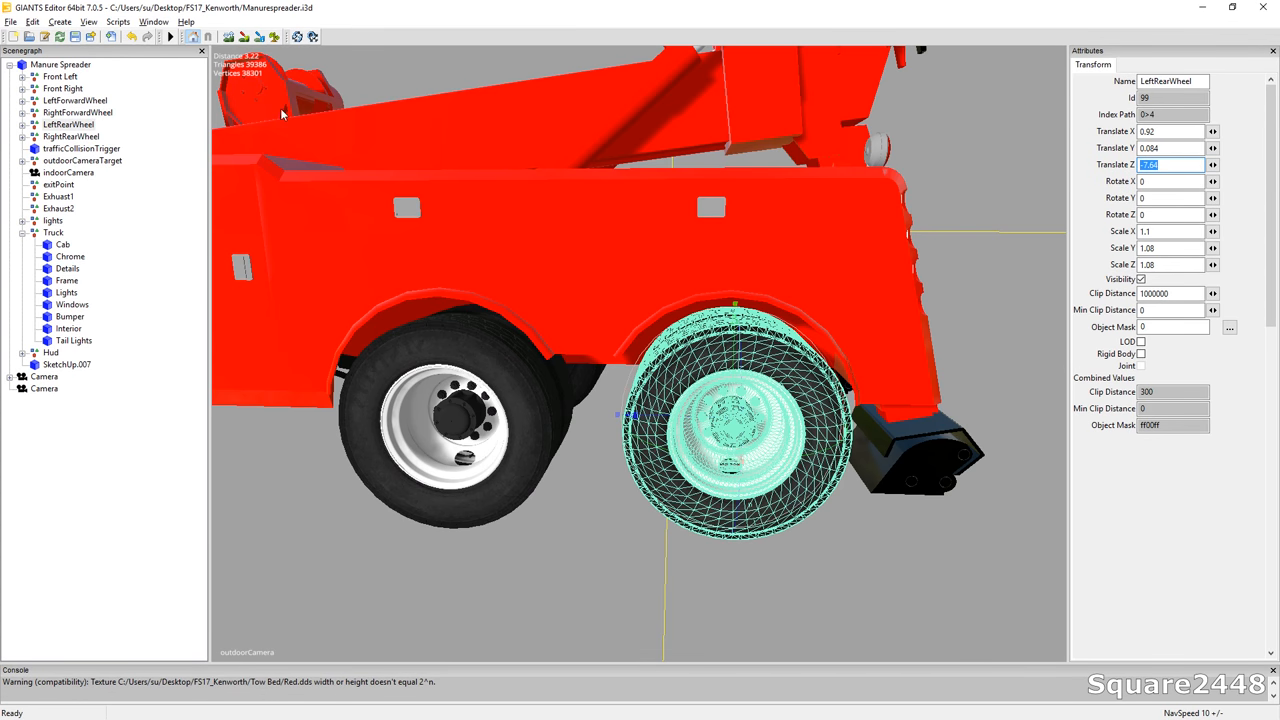
pyautogui.click(71, 136)
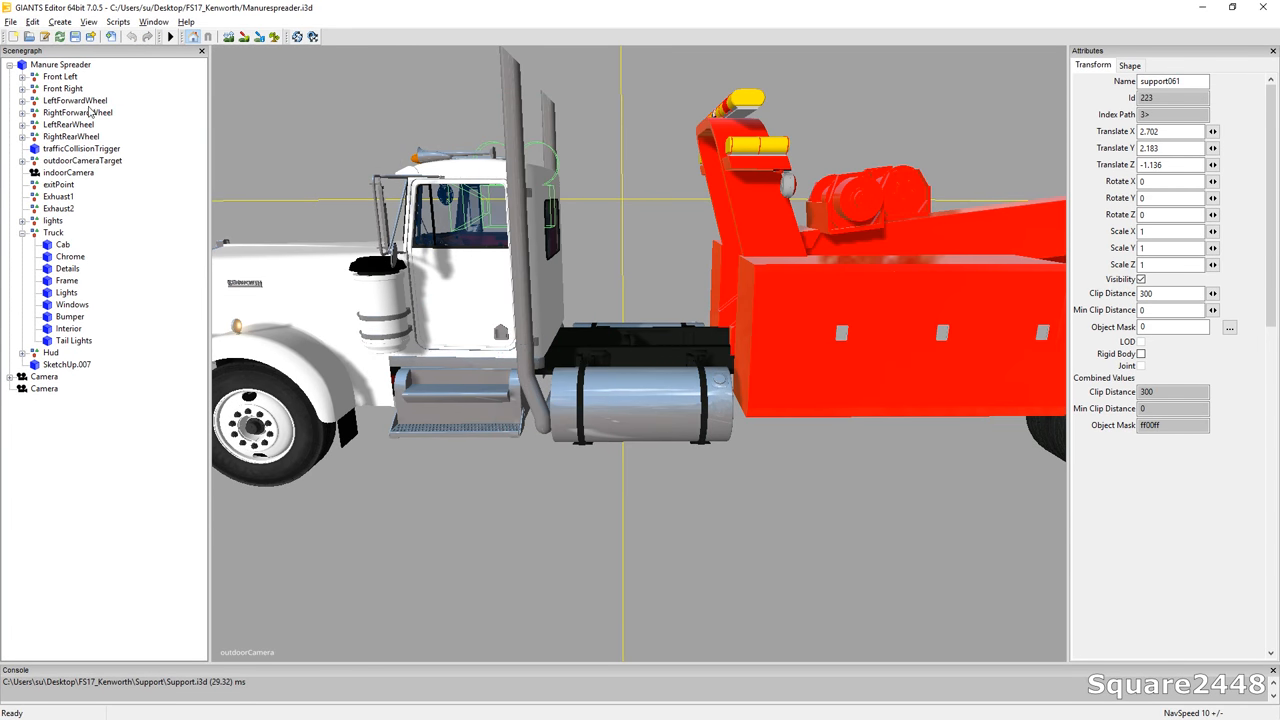
# Load Support.i3d from the Support folder as the stabilizer part
pyautogui.click(65, 376)
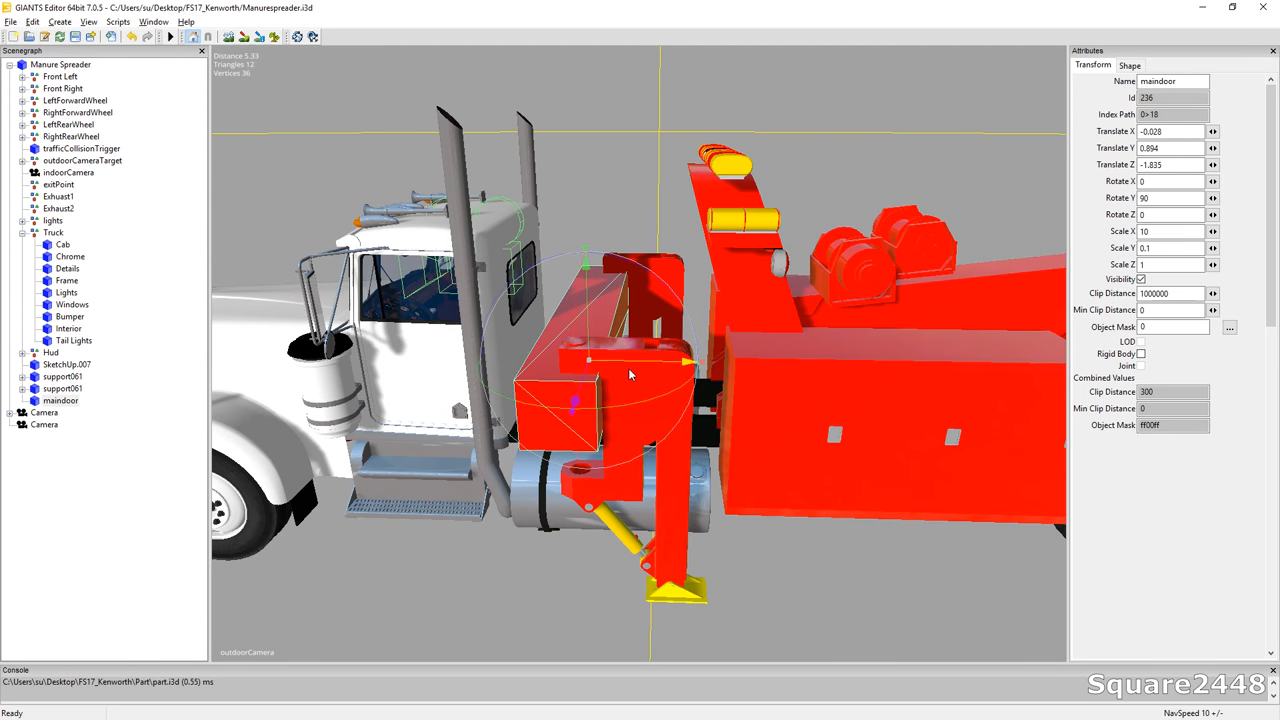
# Set maindoor's Scale X/Y and Translate Y using values 3, 0.93, 20, 10 and 3
pyautogui.click(1170, 247)
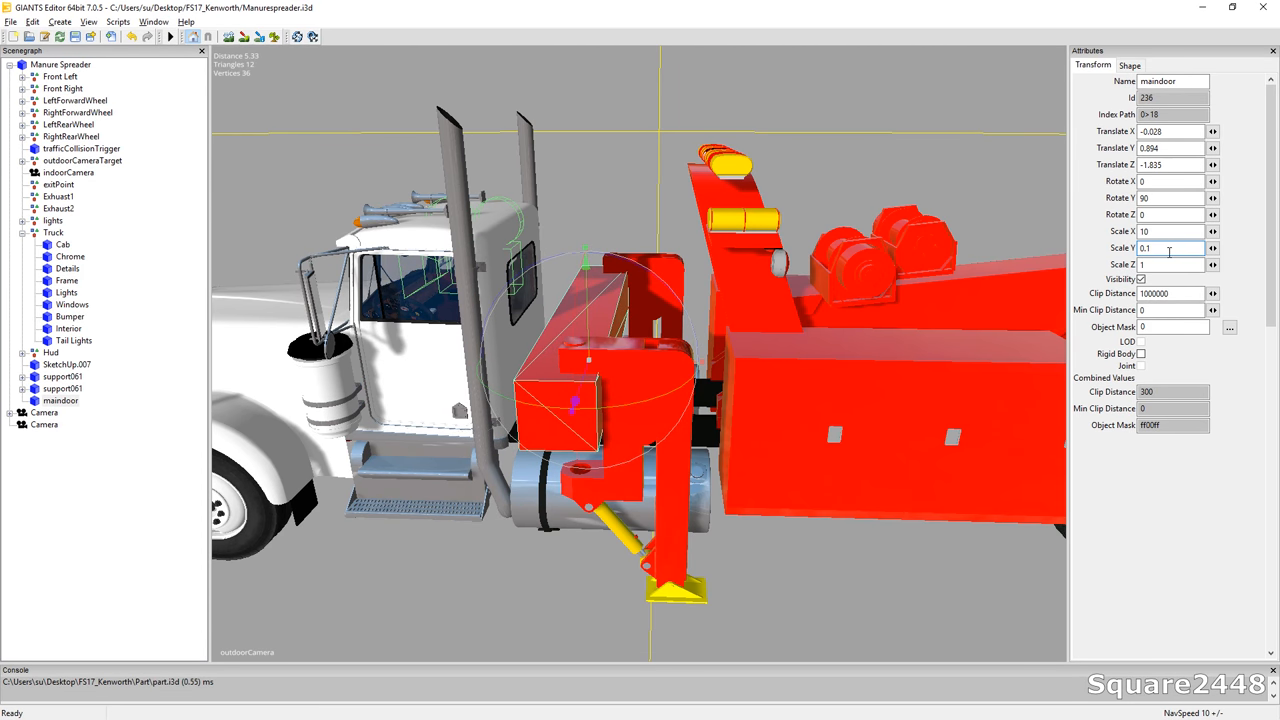
pyautogui.click(1170, 264)
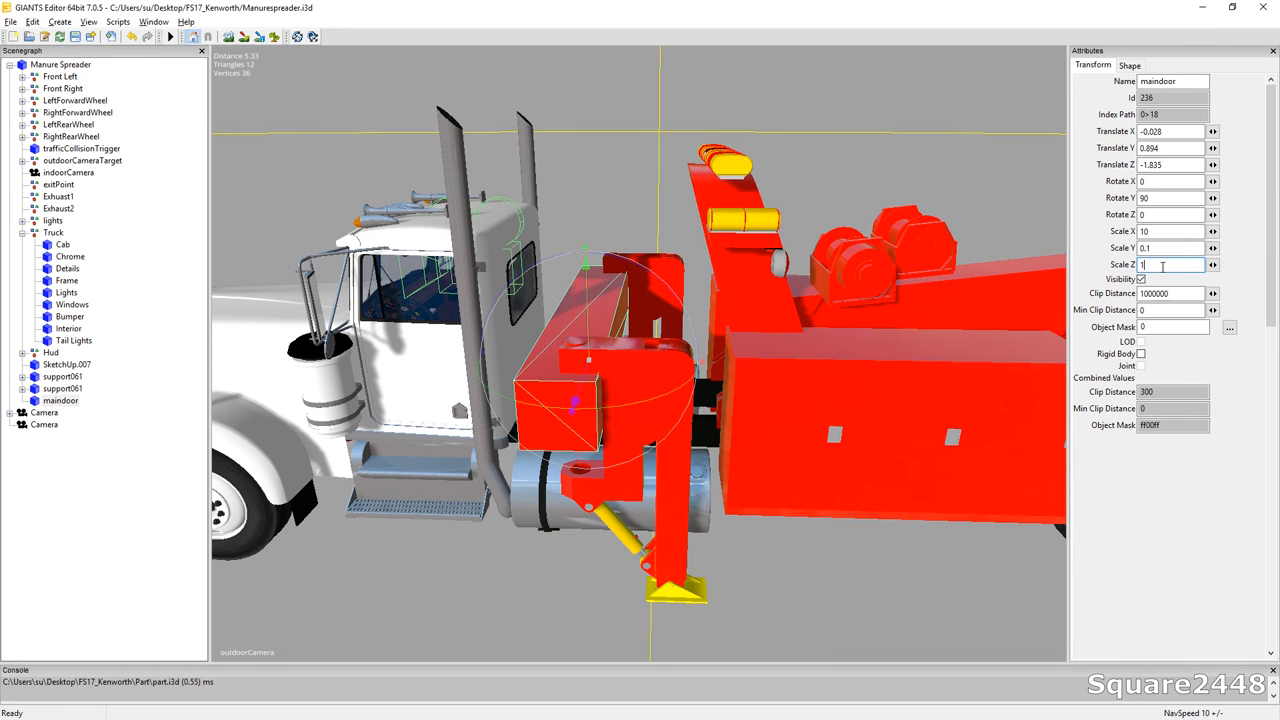
pyautogui.write('3')
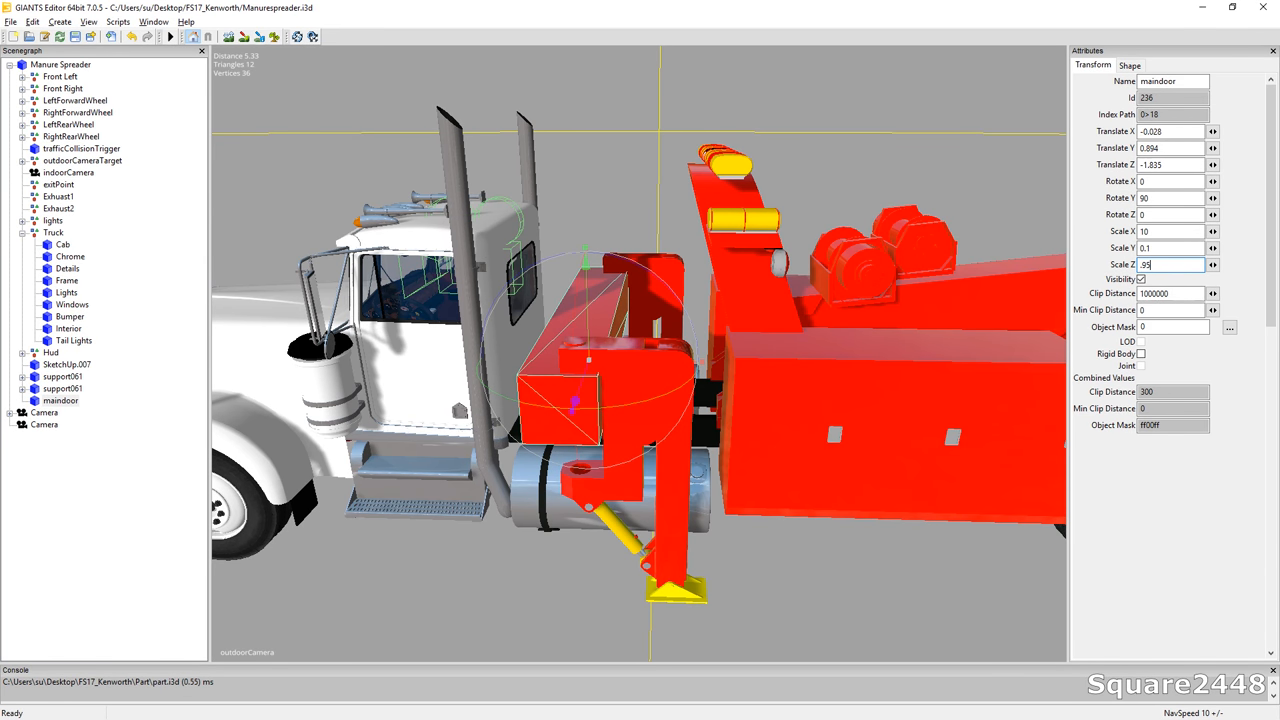
pyautogui.write('.93')
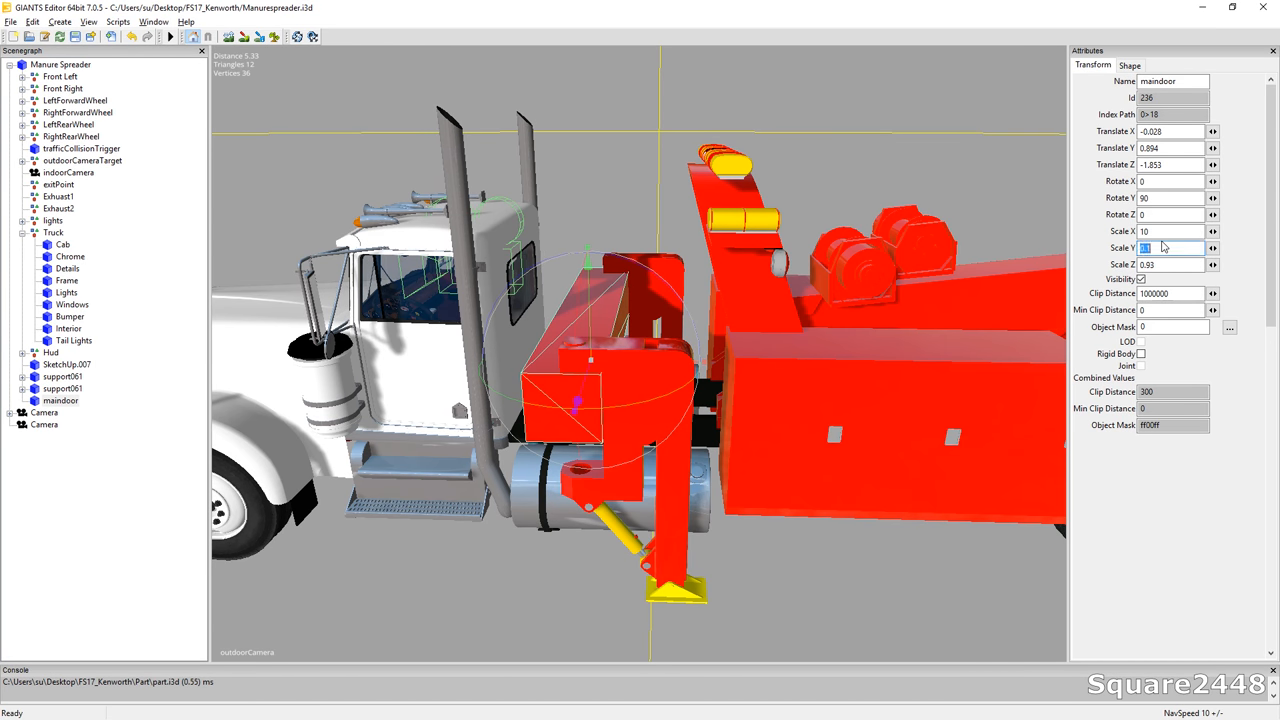
pyautogui.write('20')
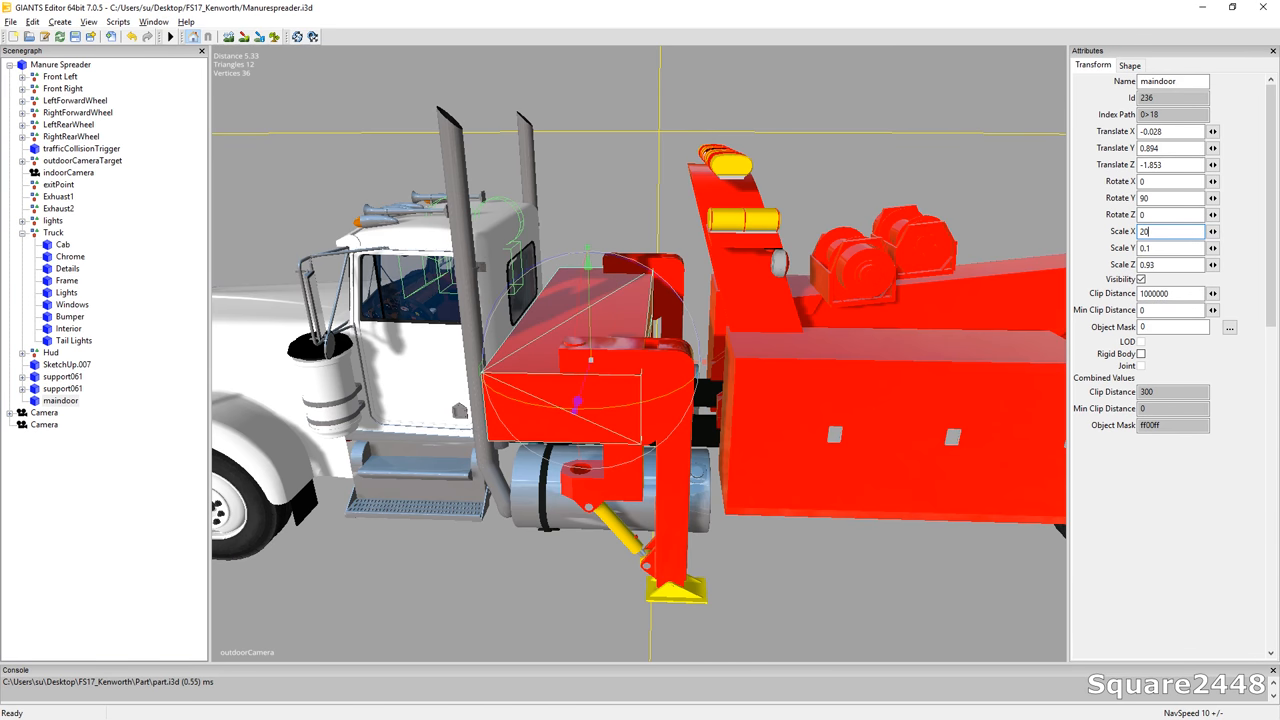
pyautogui.write('10')
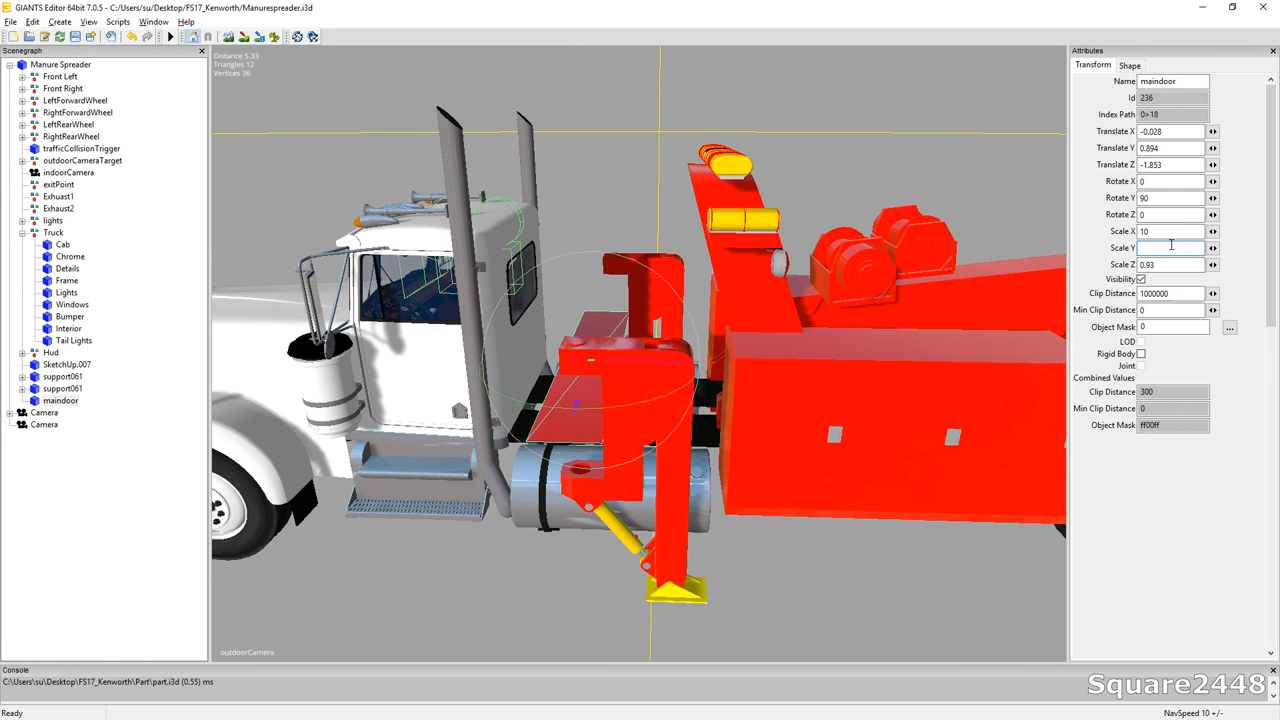
pyautogui.write('3')
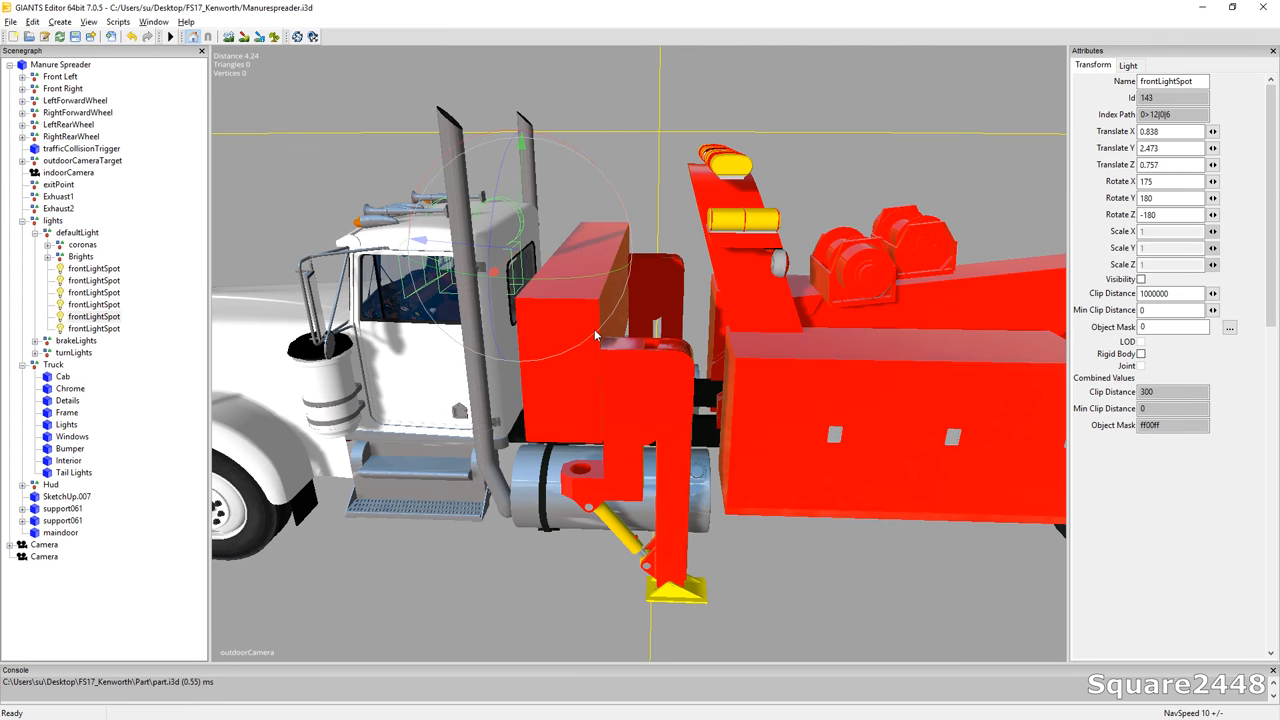
pyautogui.click(60, 532)
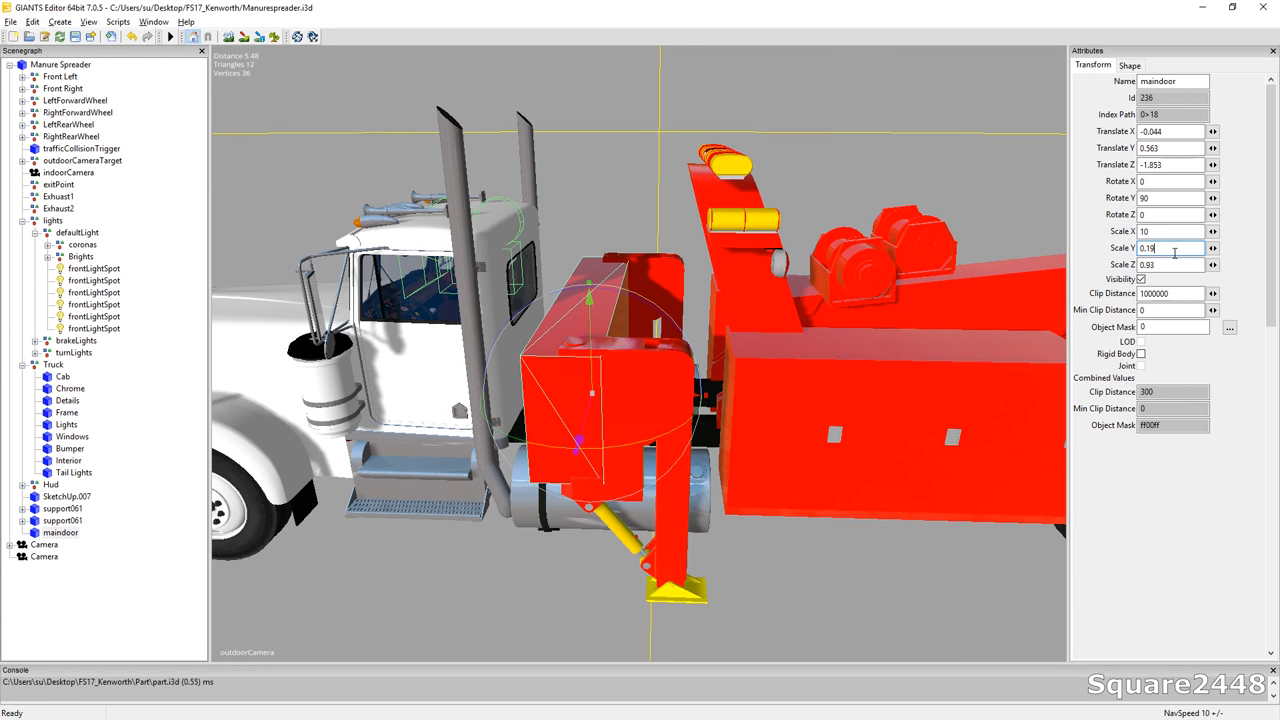
# Size the copied maindoor panels with values 0.17, 0.9, 3, 20, 0 and 15
pyautogui.write('0.17')
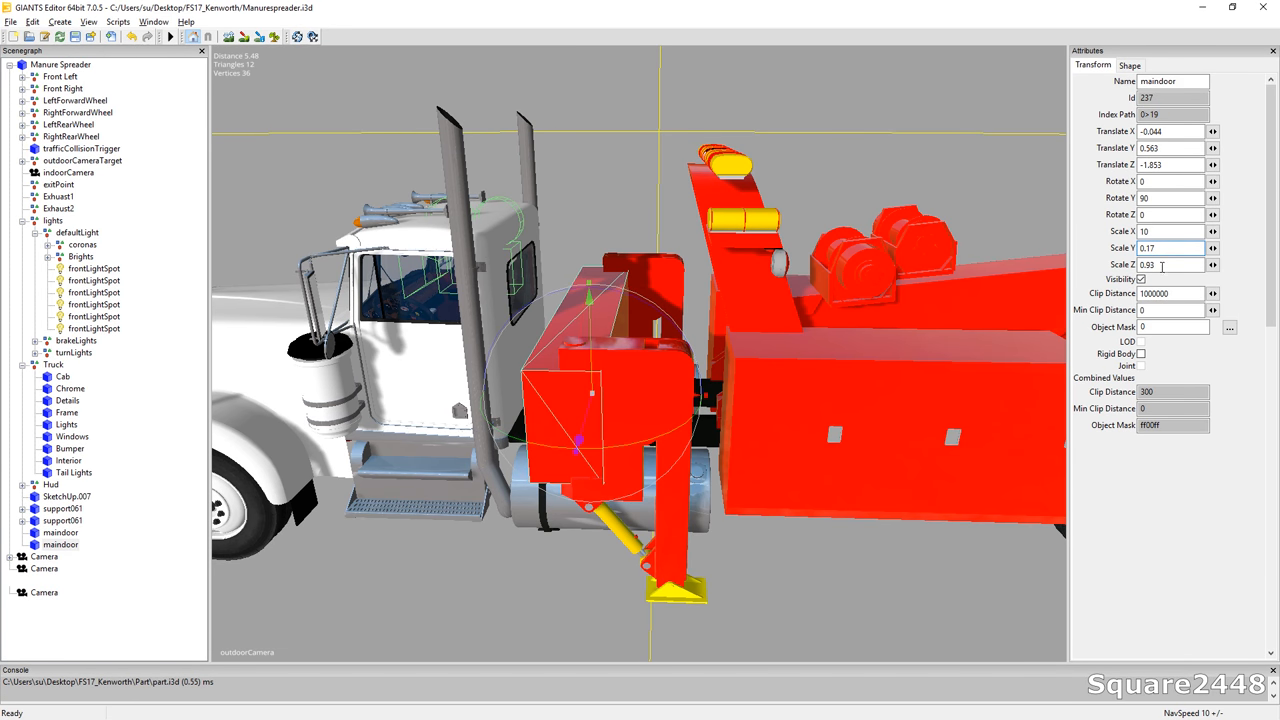
pyautogui.click(1170, 264)
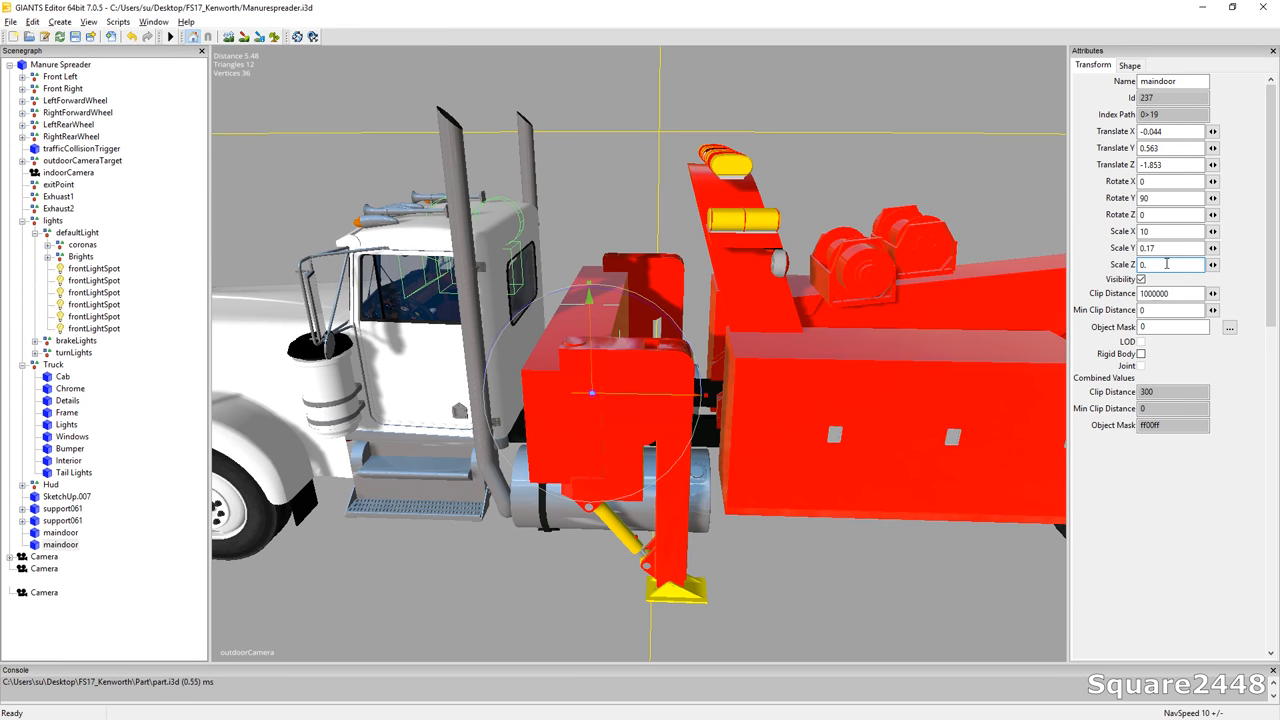
pyautogui.write('0.9')
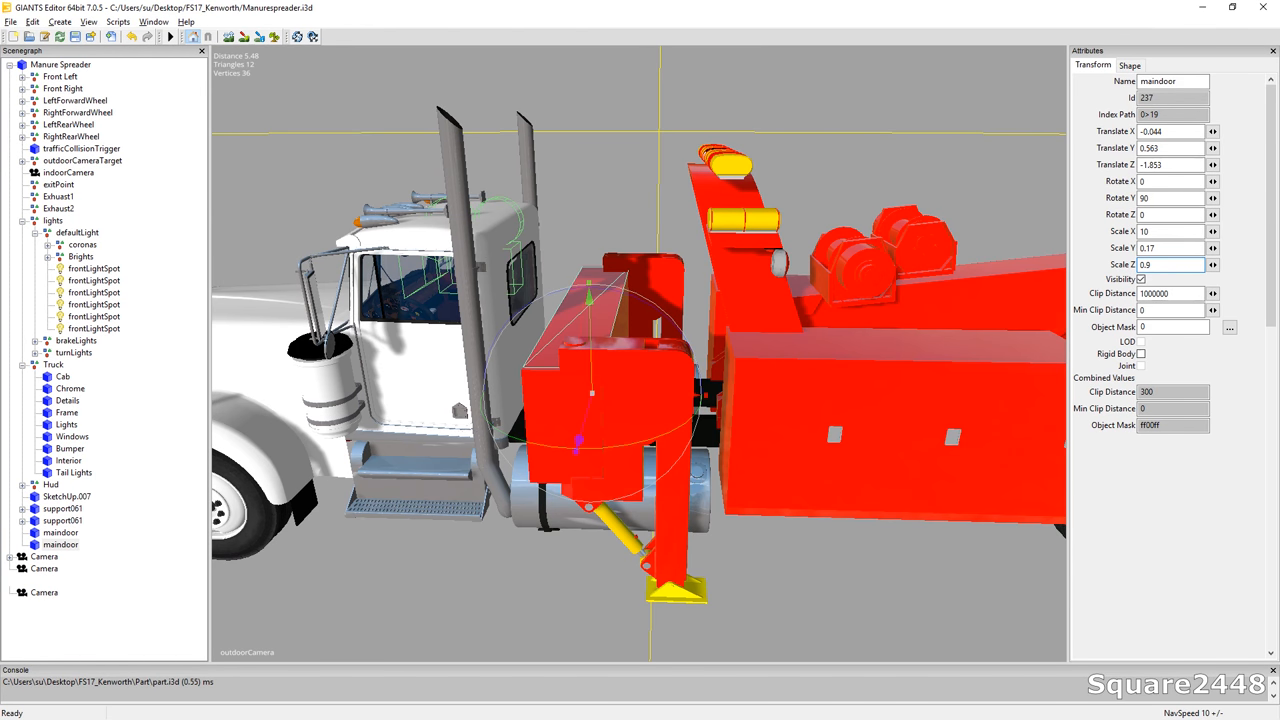
pyautogui.click(1170, 264)
pyautogui.write('0.8')
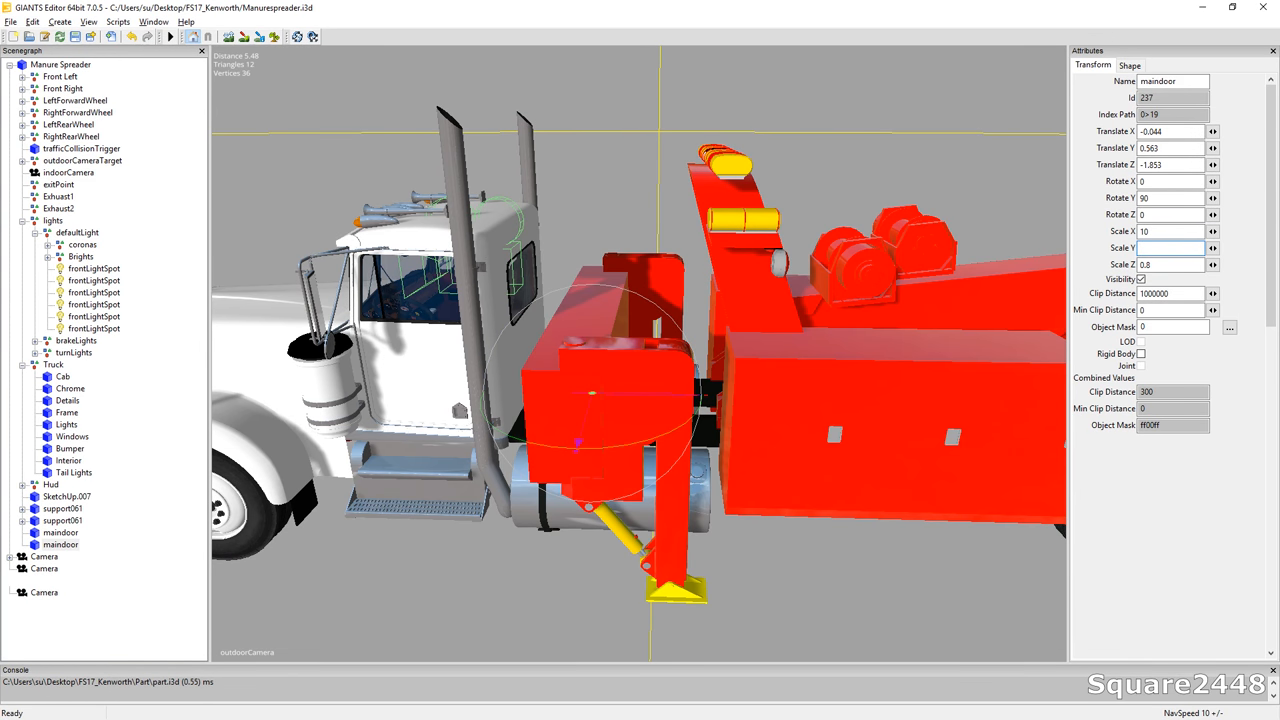
pyautogui.write('3')
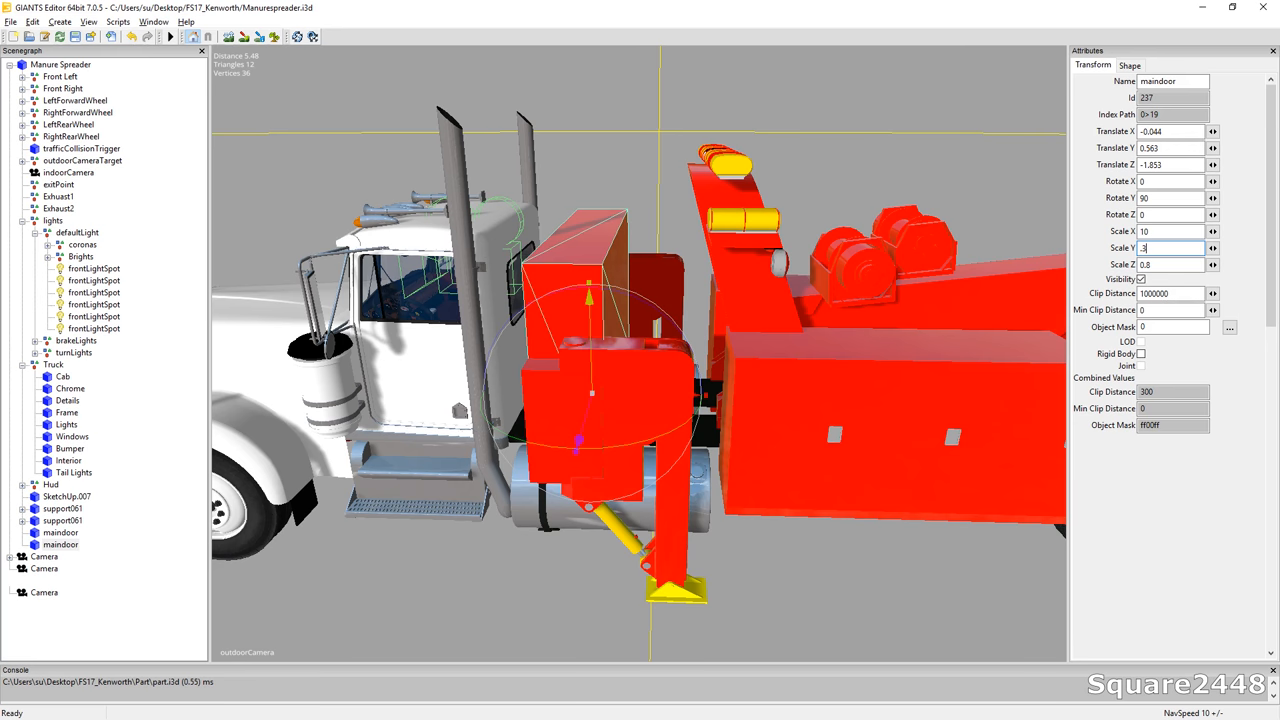
pyautogui.click(1170, 231)
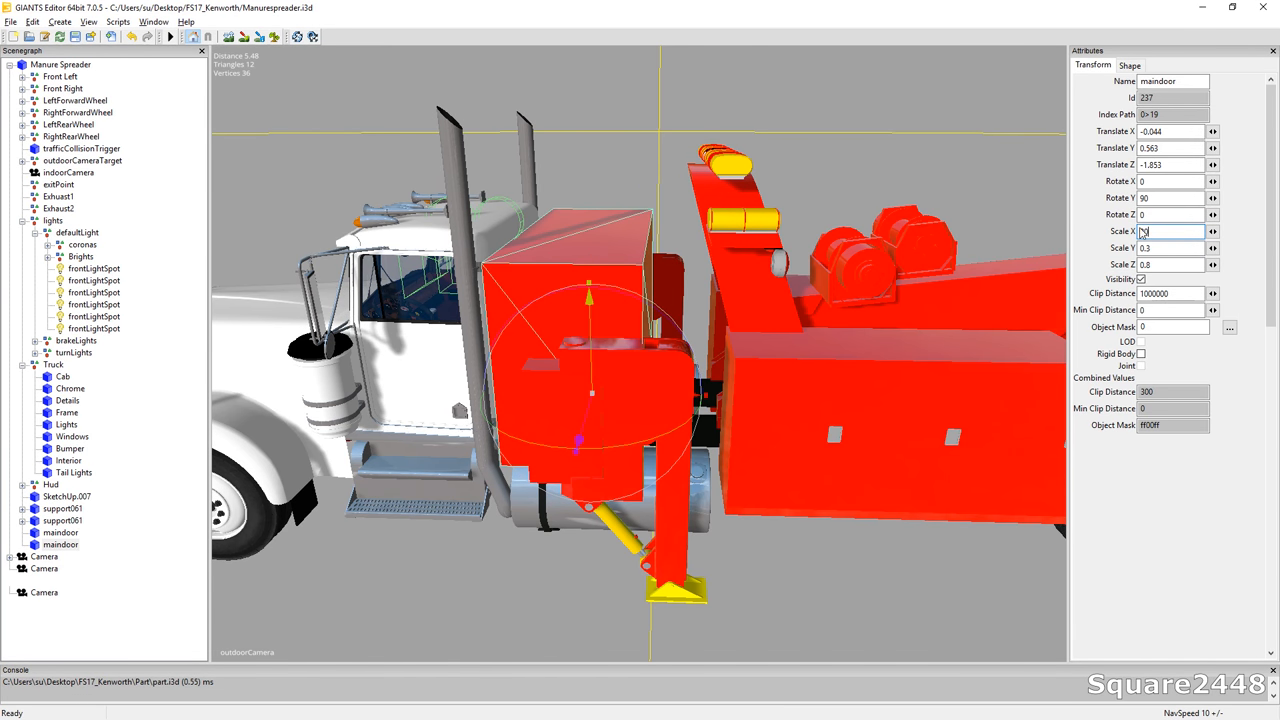
pyautogui.write('20')
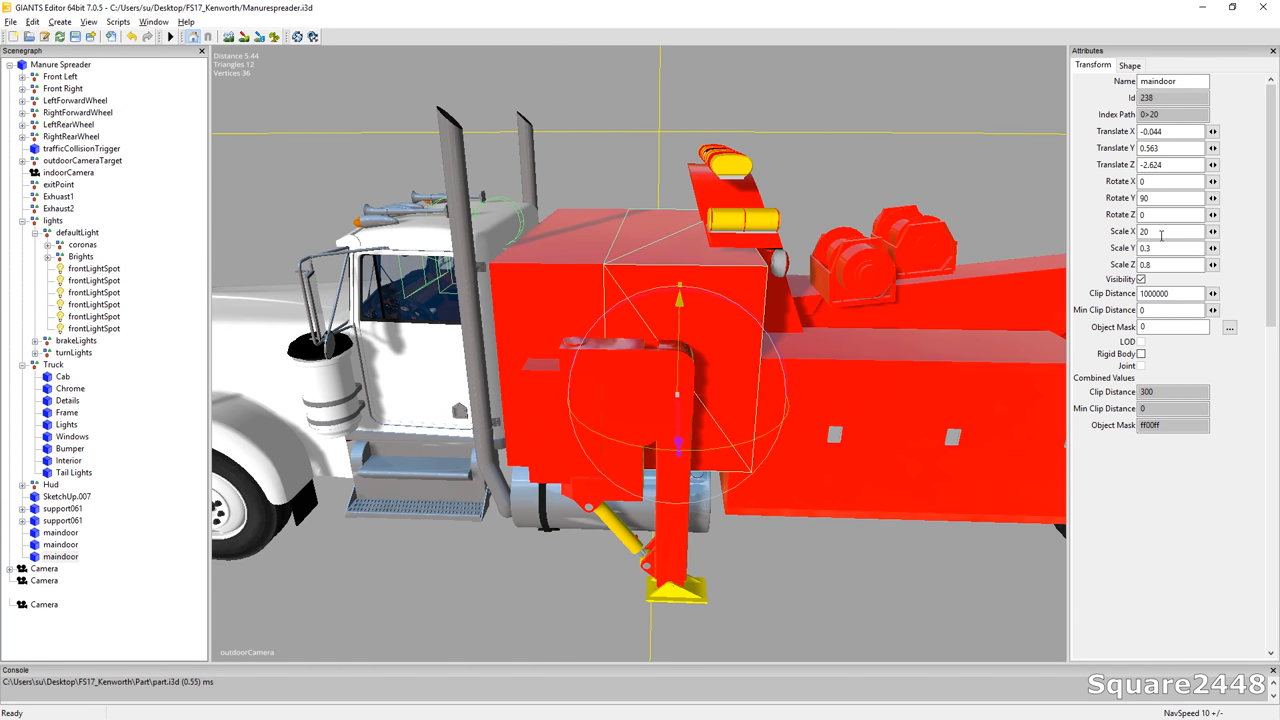
pyautogui.write('0')
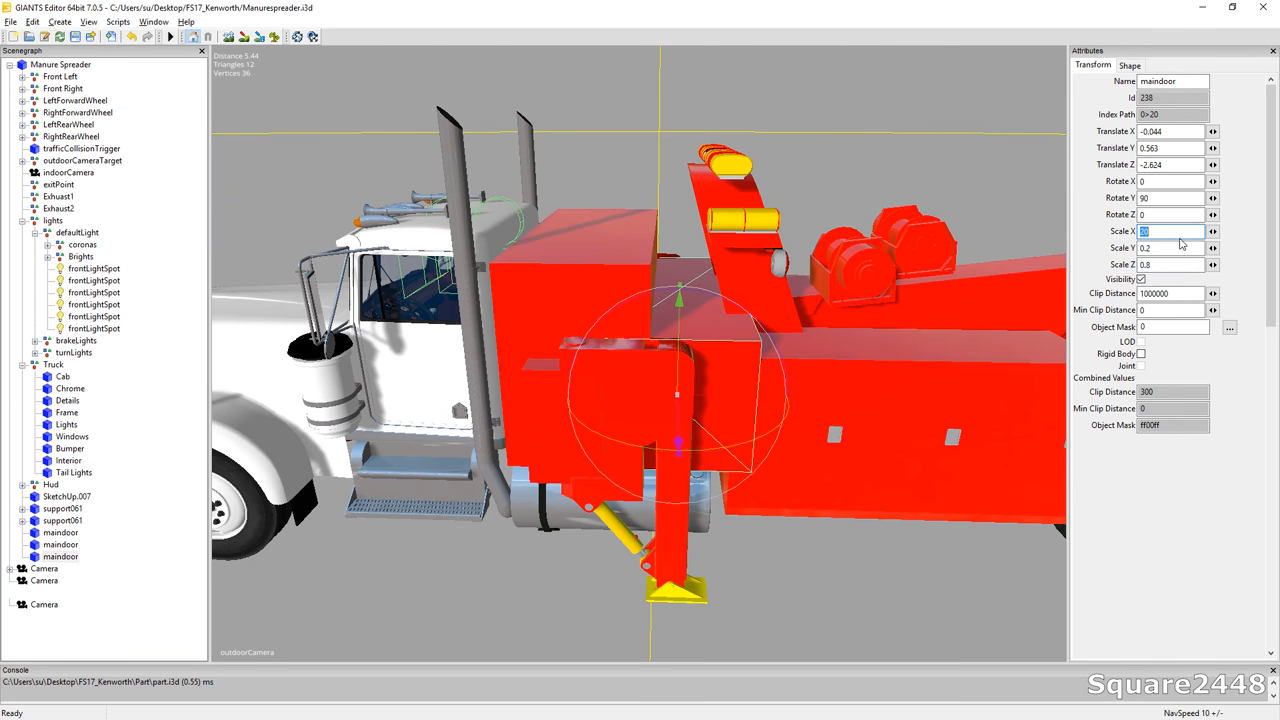
pyautogui.write('15')
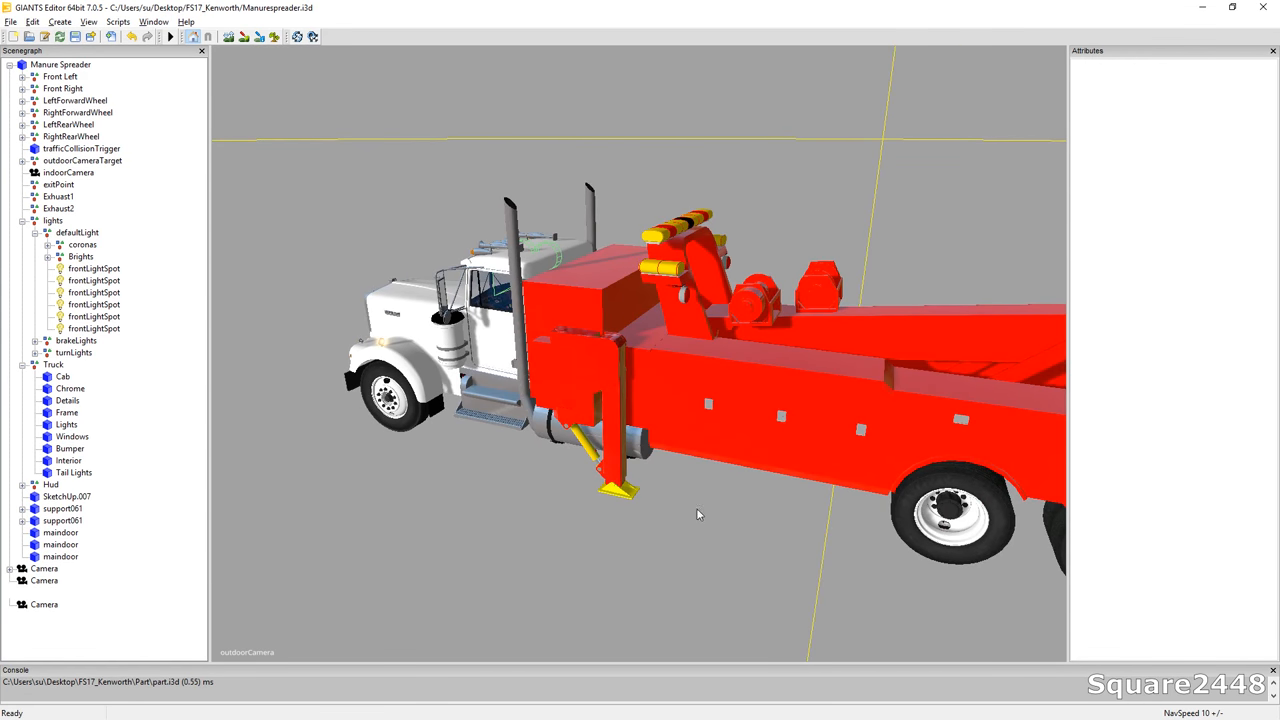
pyautogui.moveTo(698, 514); pyautogui.dragTo(630, 378)
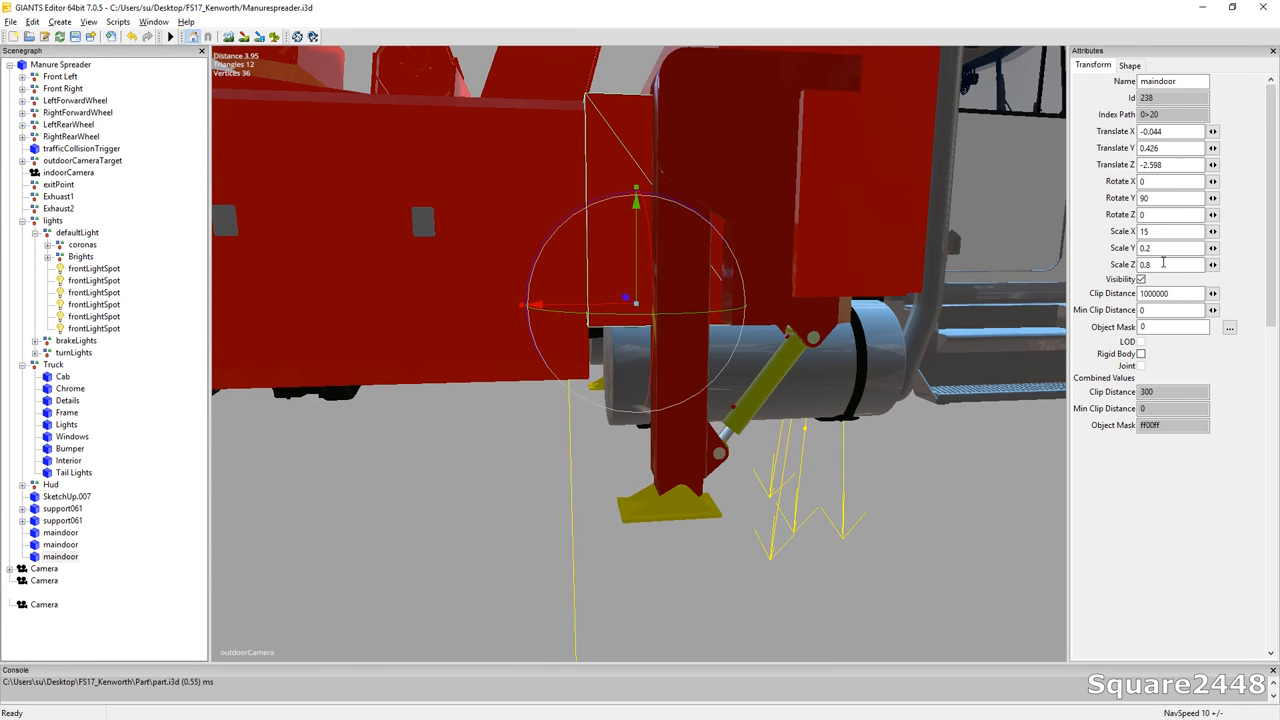
# Enter 0.7 as a transform value for the third maindoor panel
pyautogui.write('0.7')
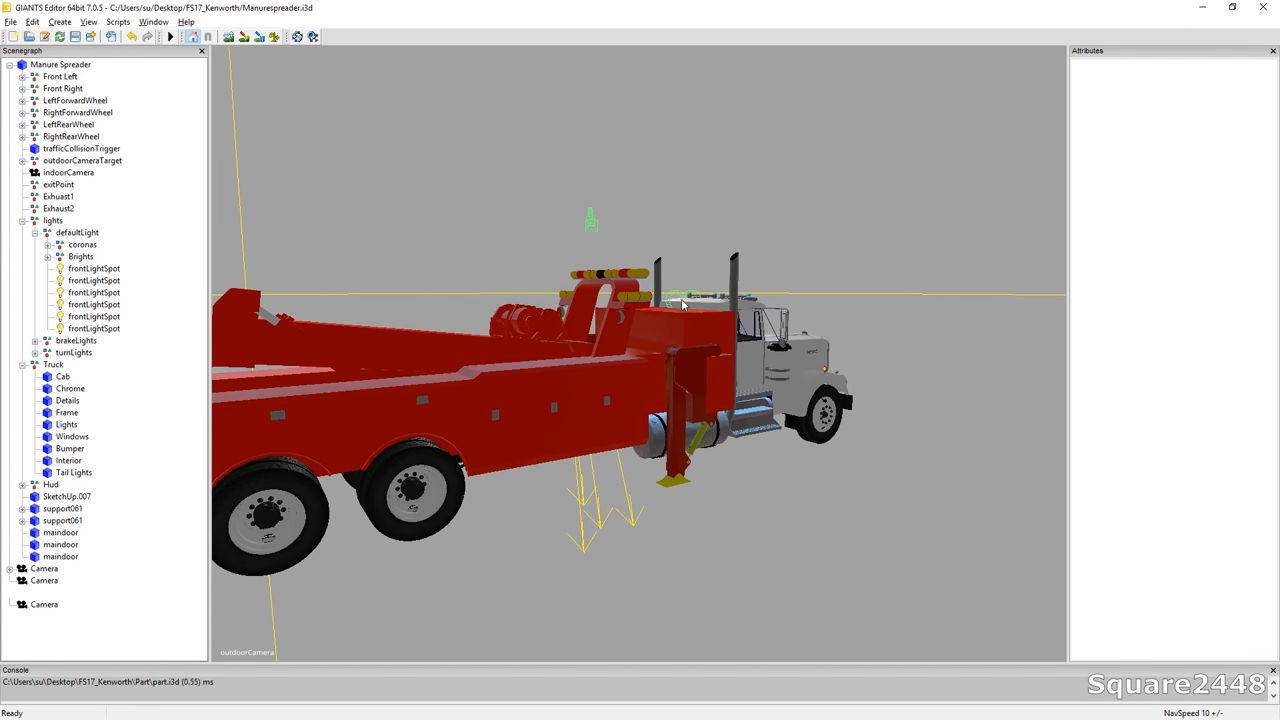
pyautogui.moveTo(672, 310)
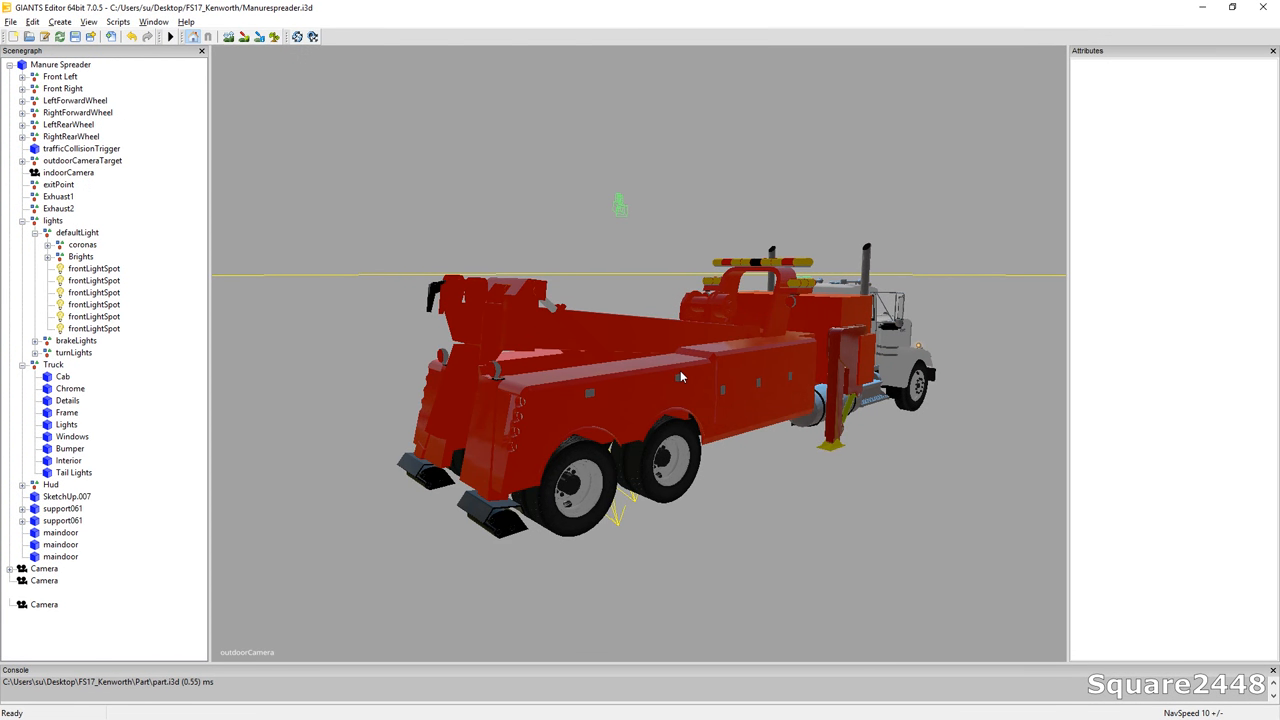
pyautogui.moveTo(504, 450)
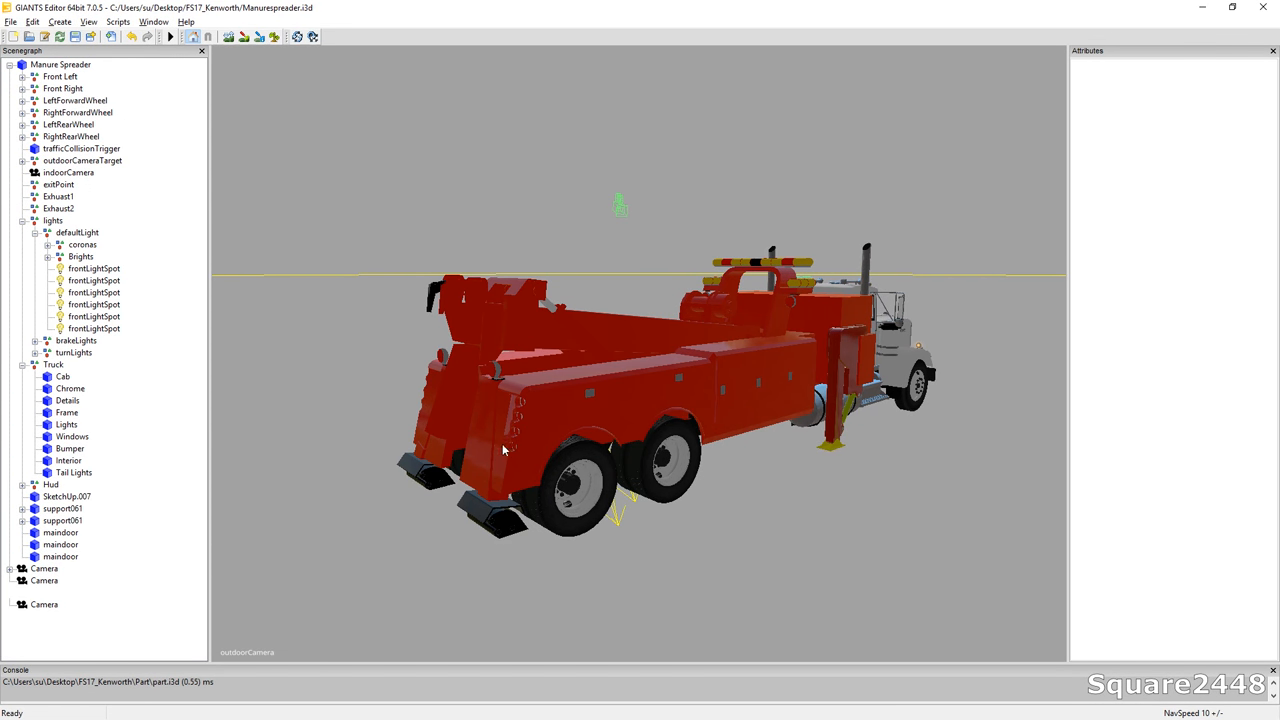